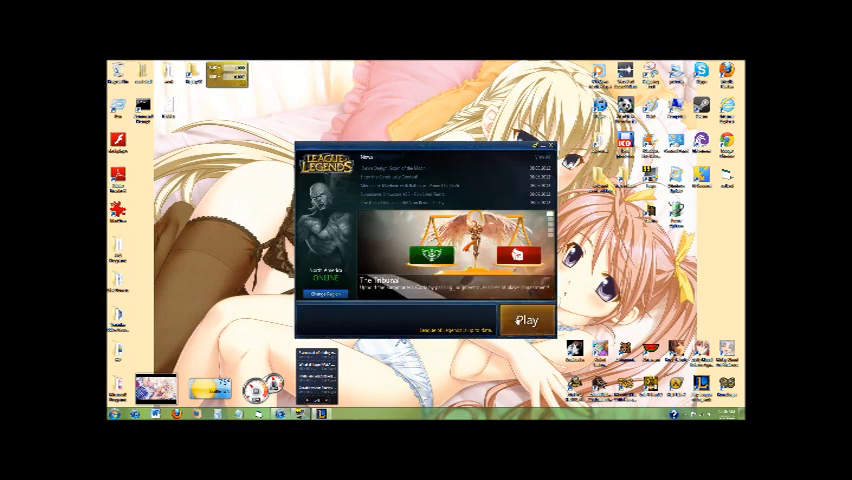
Step: Close the League of Legends launcher, leaving only the desktop
click(526, 321)
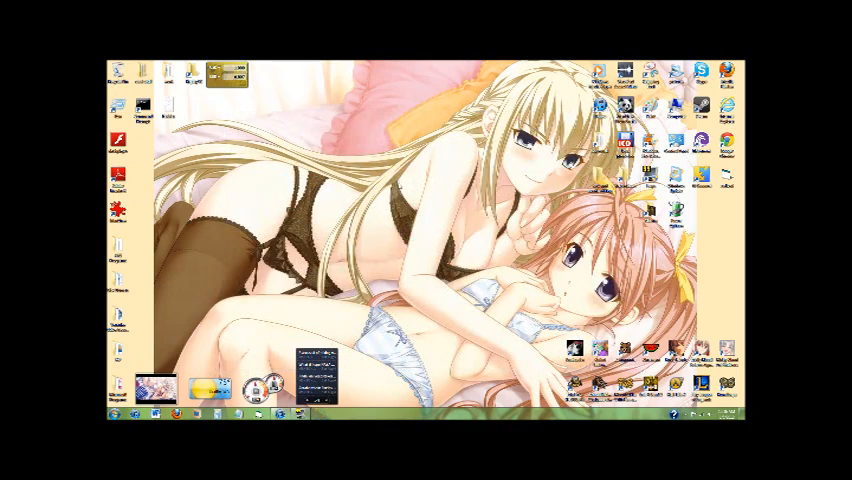
key(ctrl+shift+esc)
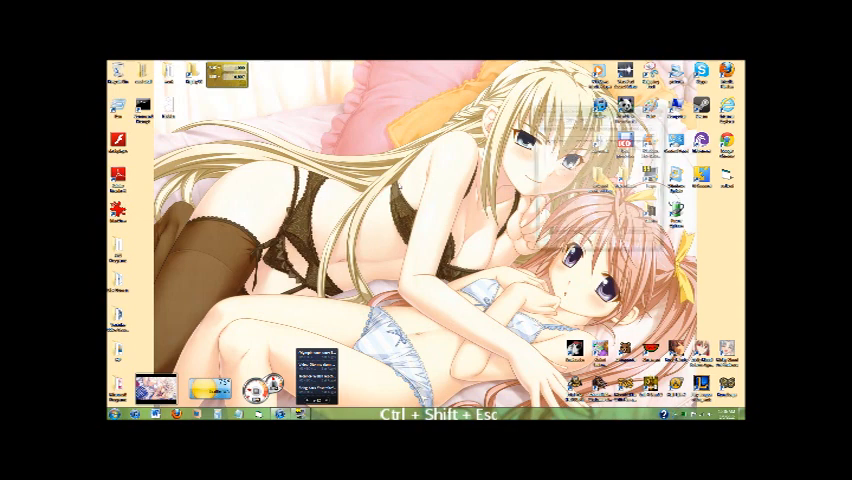
Step: End the lingering League process in Task Manager, close it, and bring up the Start menu programs
key(ctrl+shift+esc)
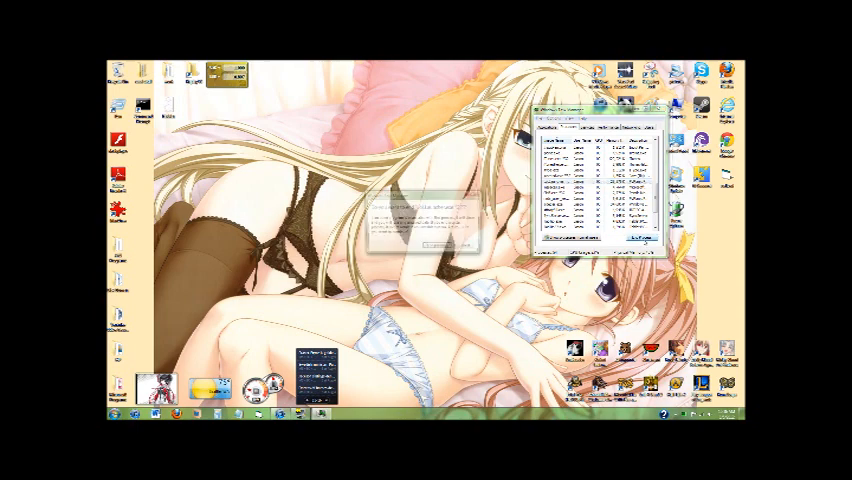
click(434, 247)
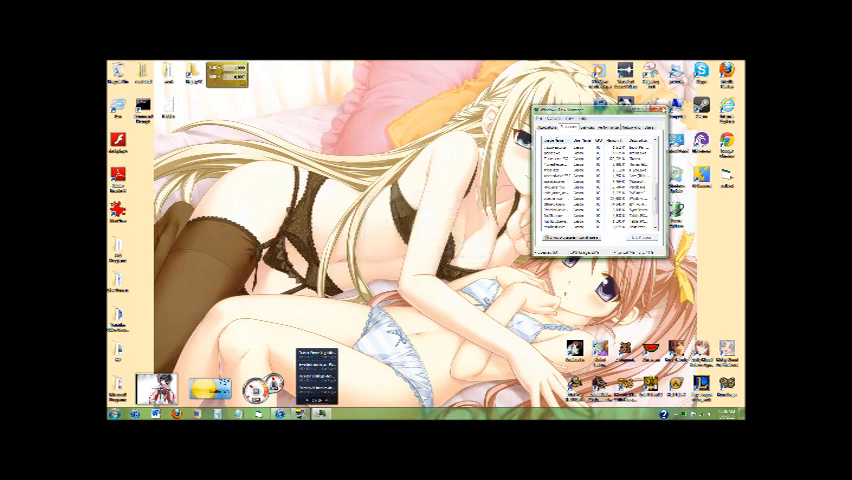
click(663, 107)
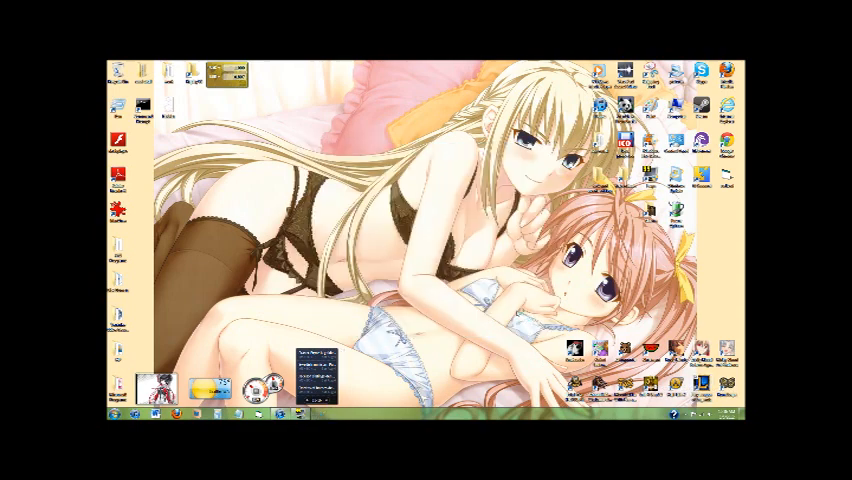
click(118, 411)
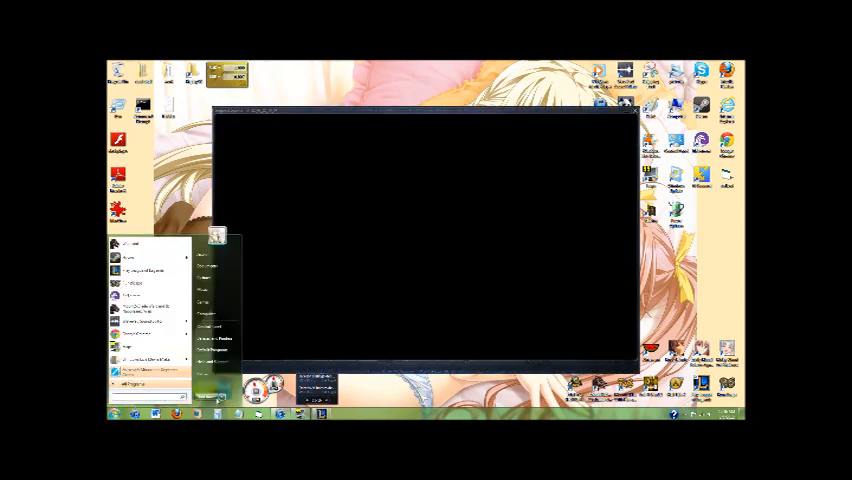